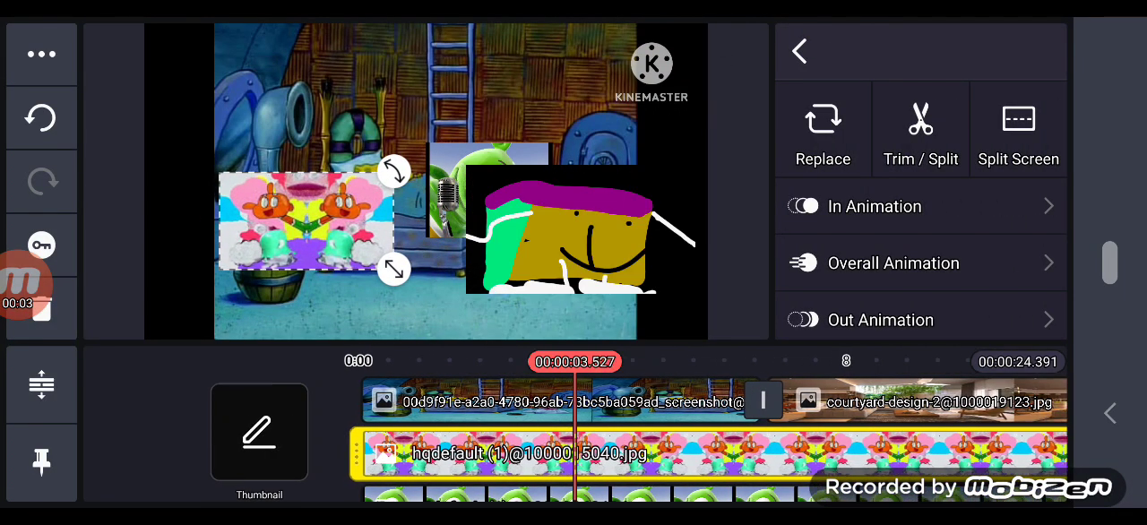
- Select the pink hqdefault (1) cartoon overlay layer to reposition it
click(798, 51)
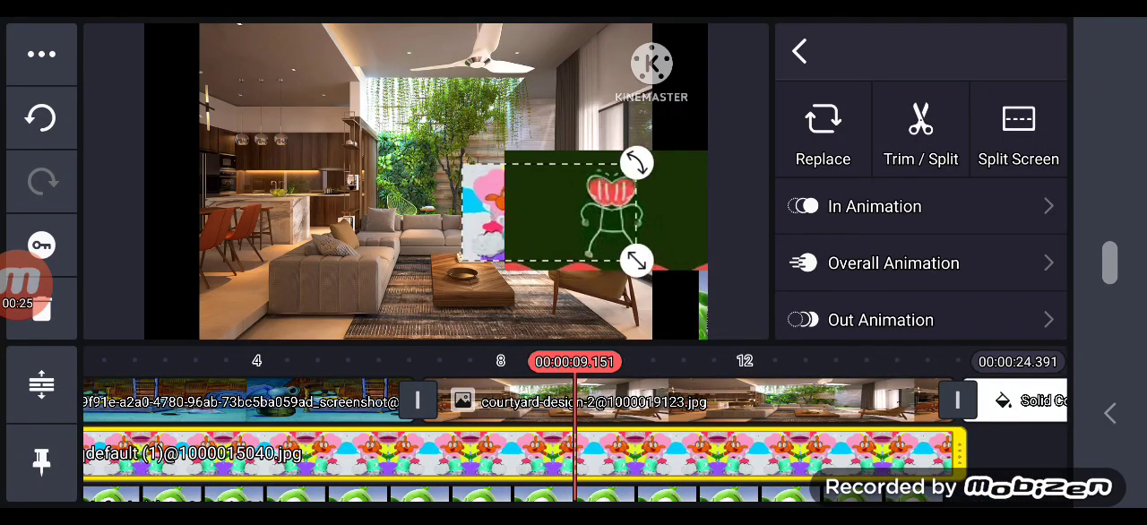
- Drag the cartoon overlay left over the sofa, then to mid-frame beside the green bear
drag(574, 210, 336, 215)
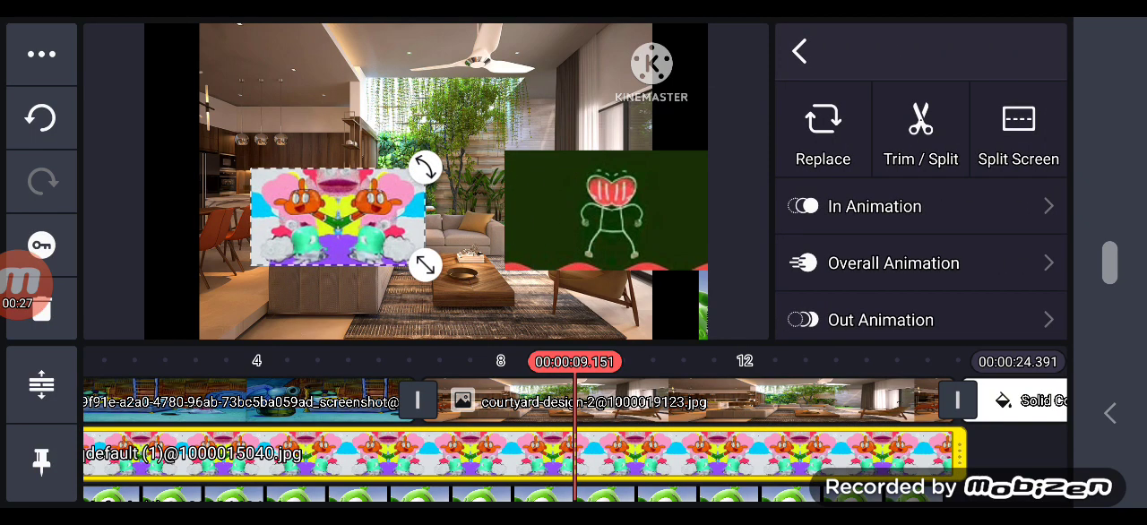
drag(336, 215, 198, 235)
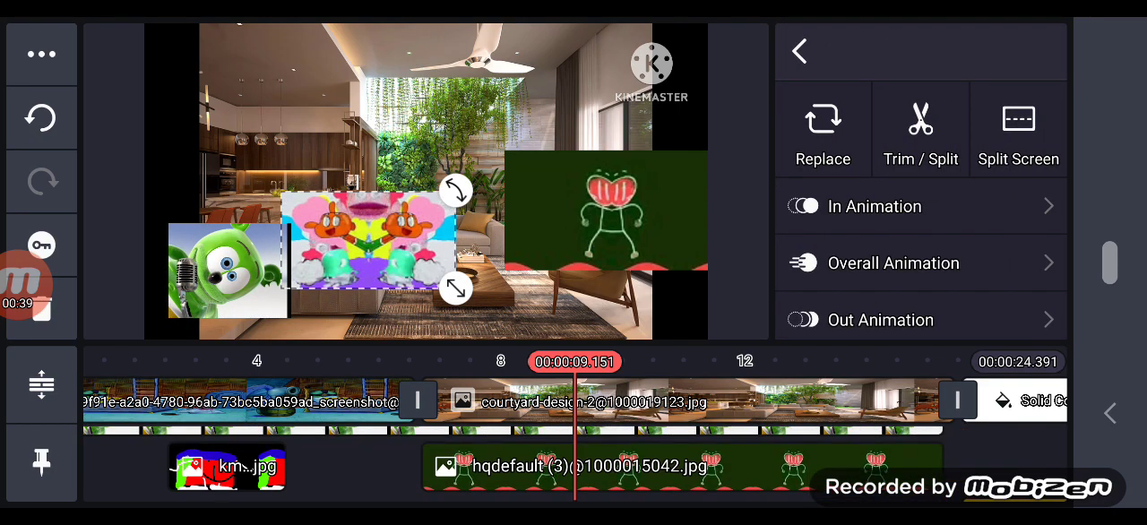
- Deselect the cartoon overlay and select the blue gummy bear layer at about 20.7 s
click(582, 466)
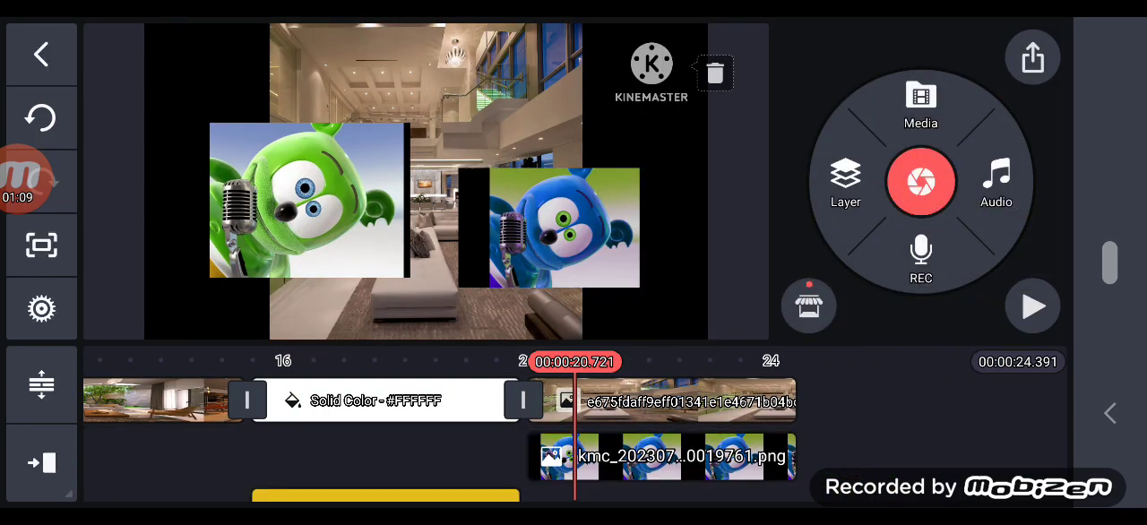
click(662, 455)
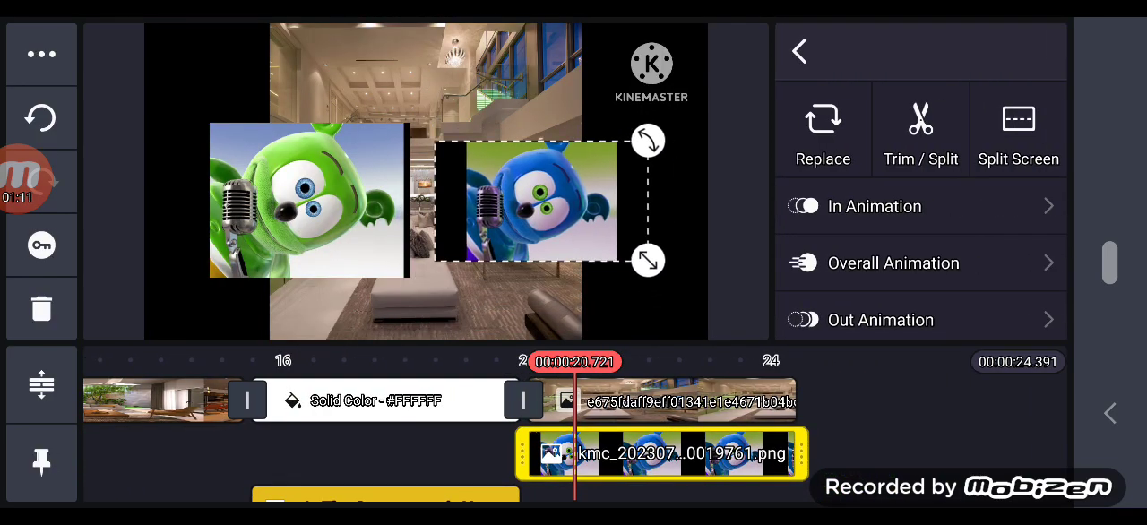